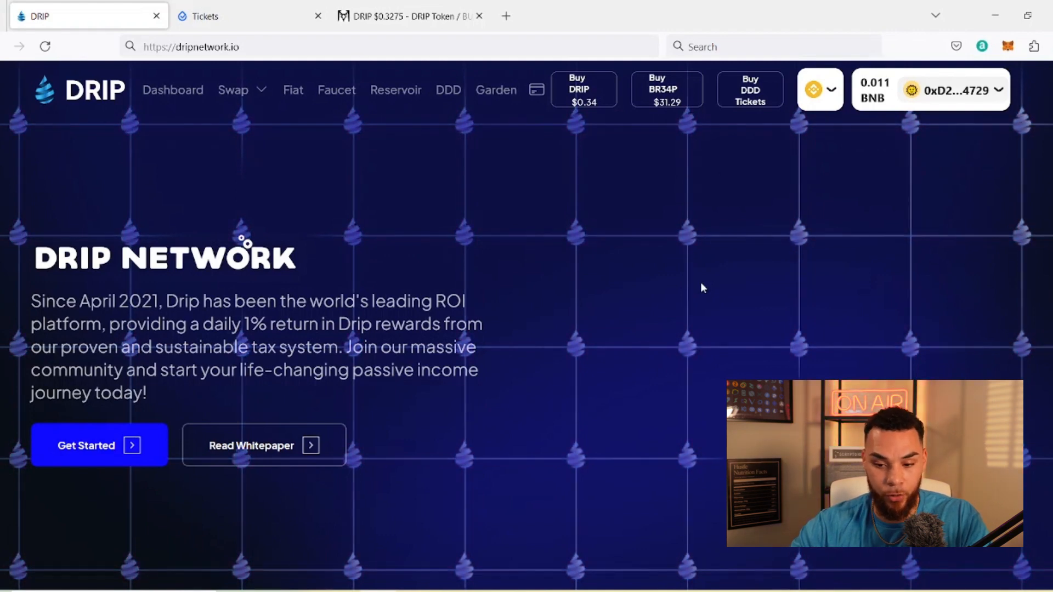
{"action": "mouse_move", "coordinate": [453, 101]}
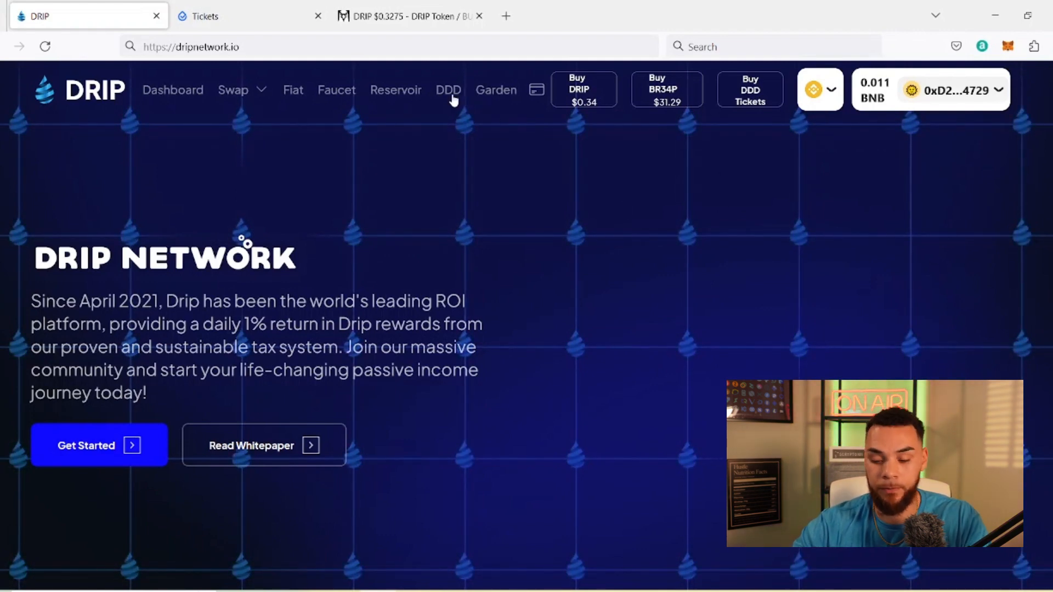
Open the General group's forwarded announcement about referrers needing to buy tickets for referral tickets.
{"action": "left_click", "coordinate": [448, 90]}
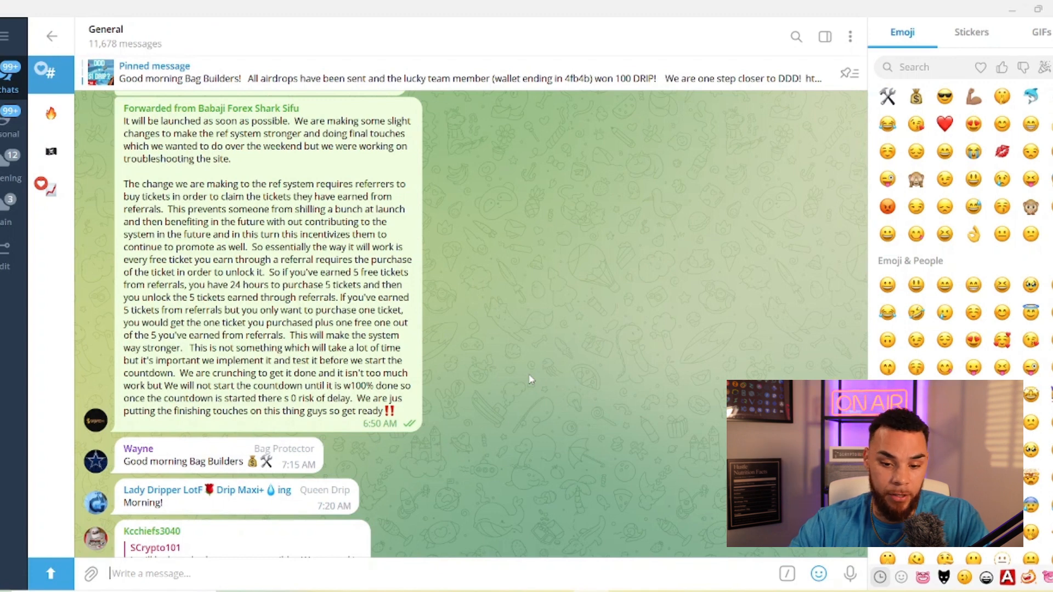
{"action": "mouse_move", "coordinate": [516, 297]}
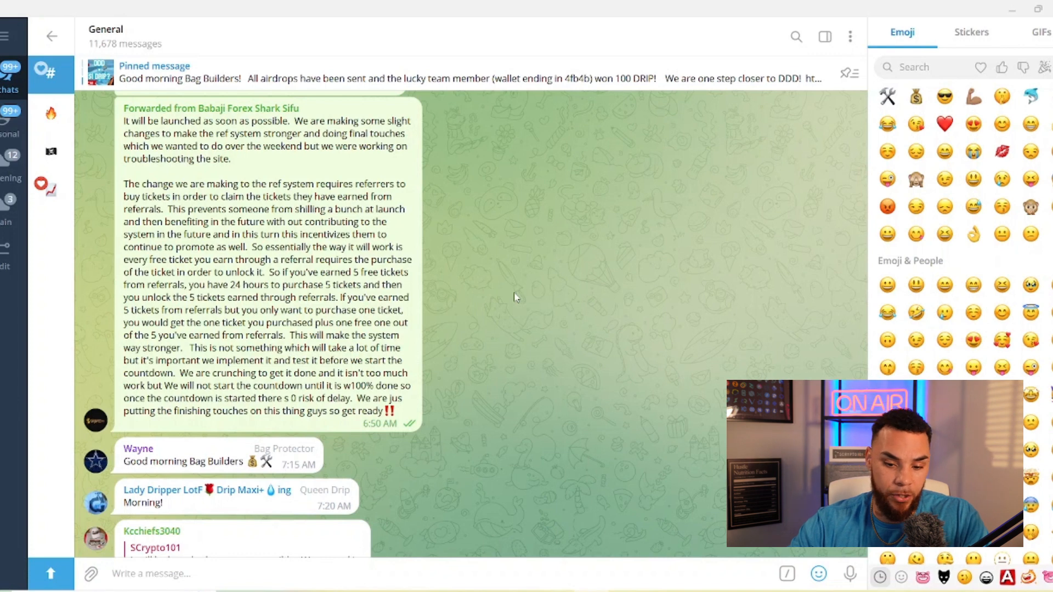
{"action": "mouse_move", "coordinate": [362, 239]}
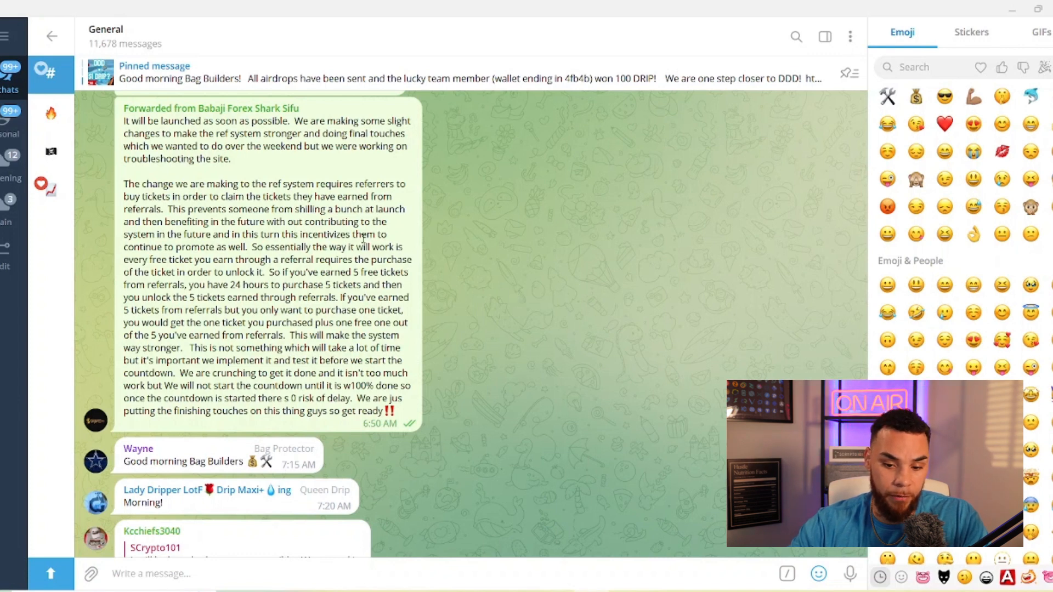
{"action": "left_click", "coordinate": [427, 425]}
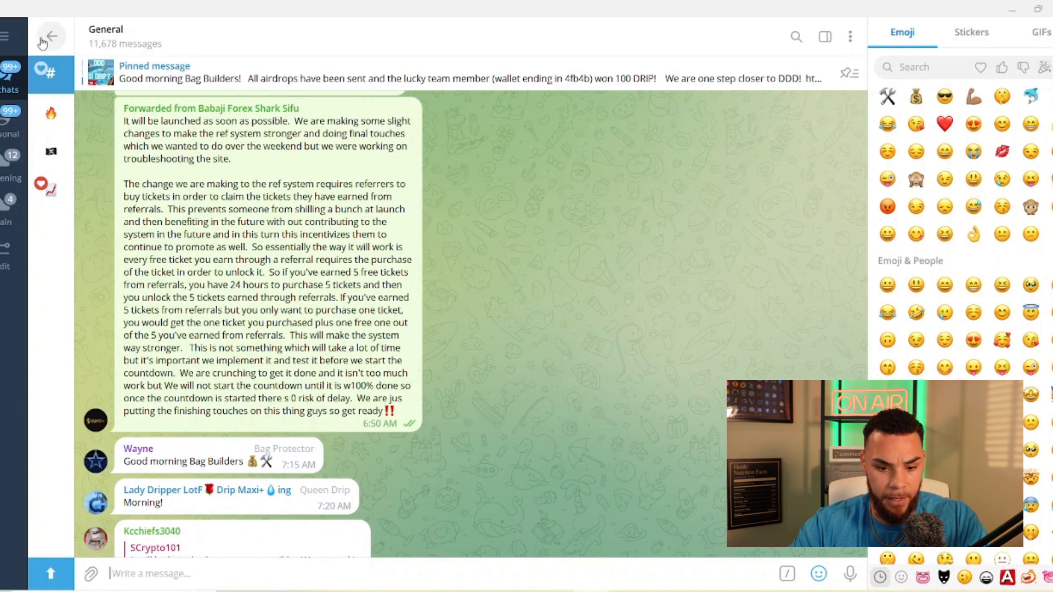
Return to the chat list, type 'for', then open the DEX Screener DRIP/BUSD chart tab.
{"action": "left_click", "coordinate": [50, 36]}
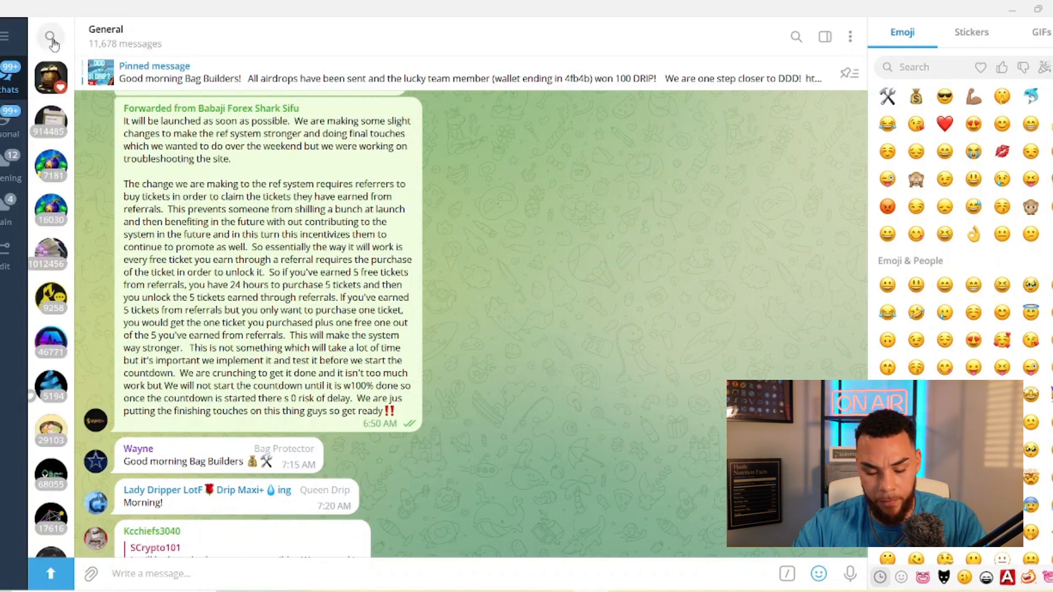
{"action": "type", "text": "for"}
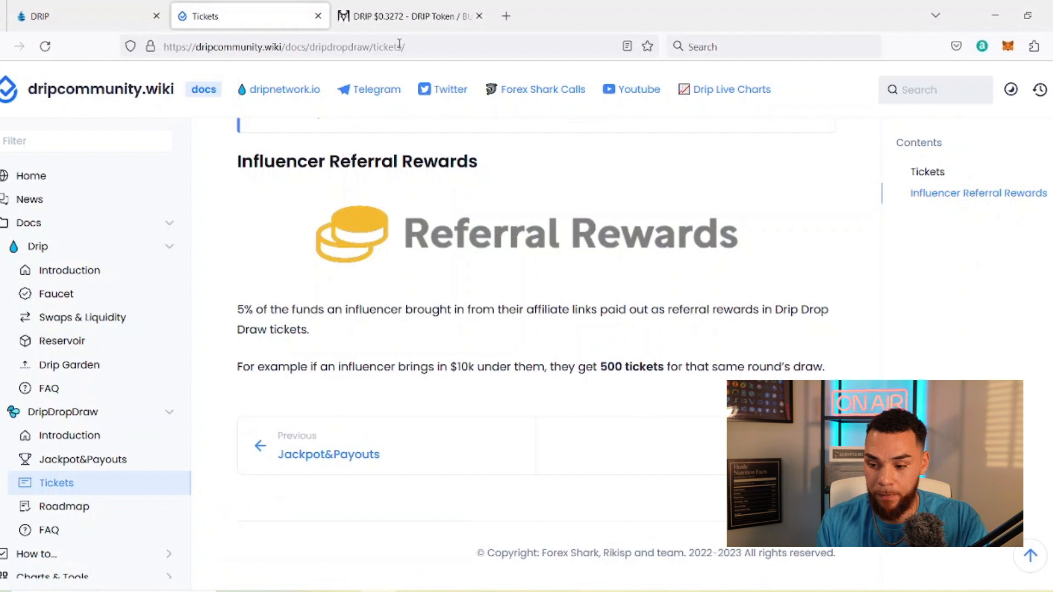
{"action": "left_click", "coordinate": [409, 15]}
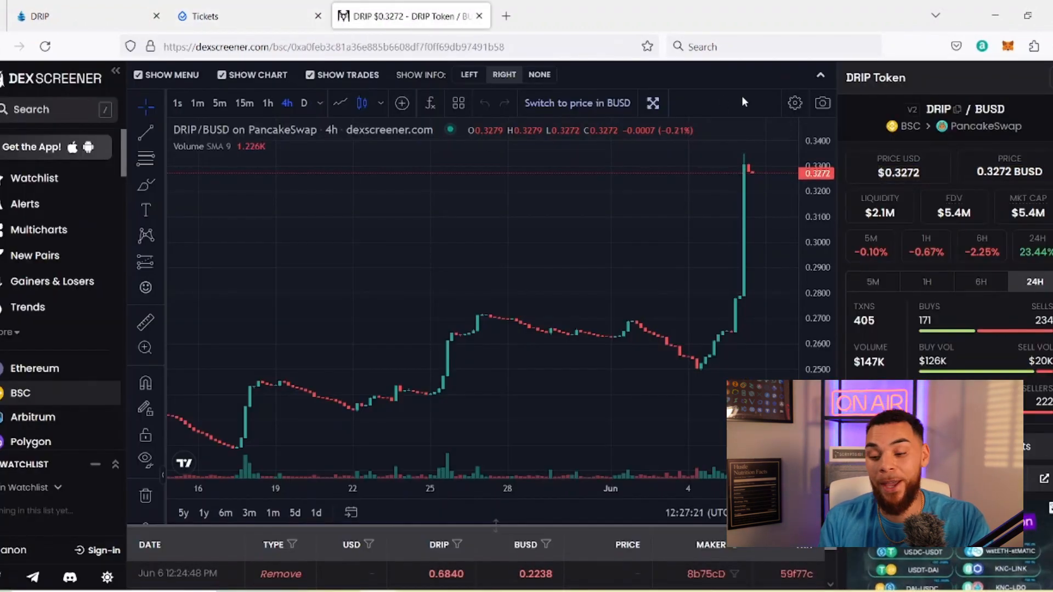
{"action": "mouse_move", "coordinate": [751, 273]}
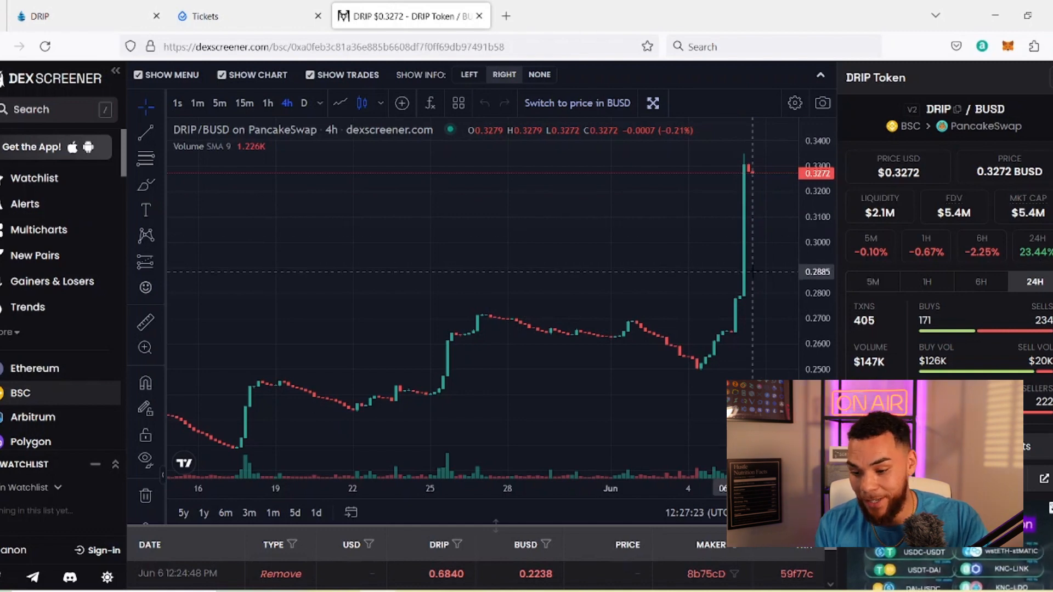